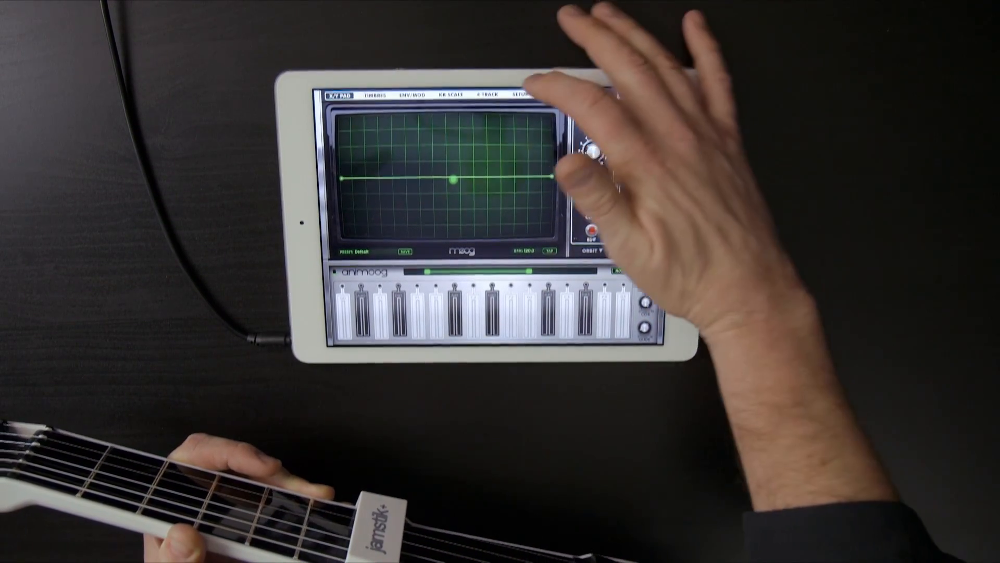
Step: Show Animoog's MIDI setup with the JS102A16 Bluetooth input and output connections
click(520, 97)
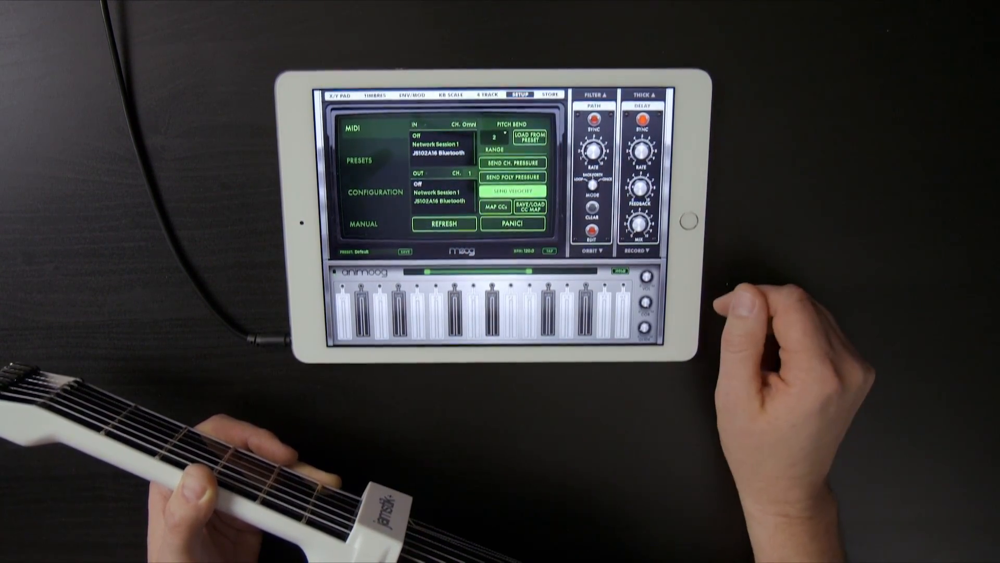
Step: Leave the MIDI setup page for the X/Y pad performance view
click(341, 96)
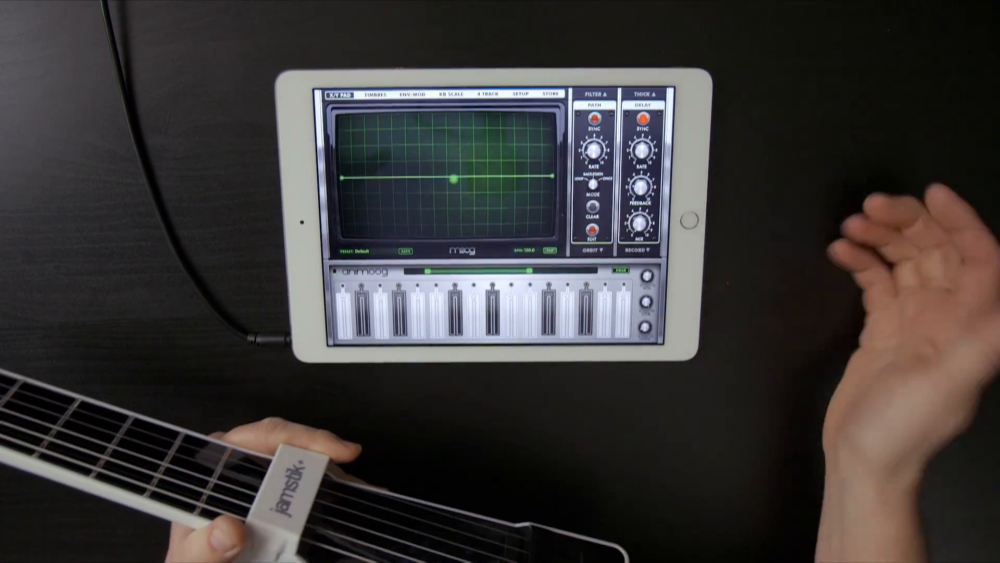
Step: Switch between the timbres list and X/Y pad, then bring up the preset browser
click(373, 97)
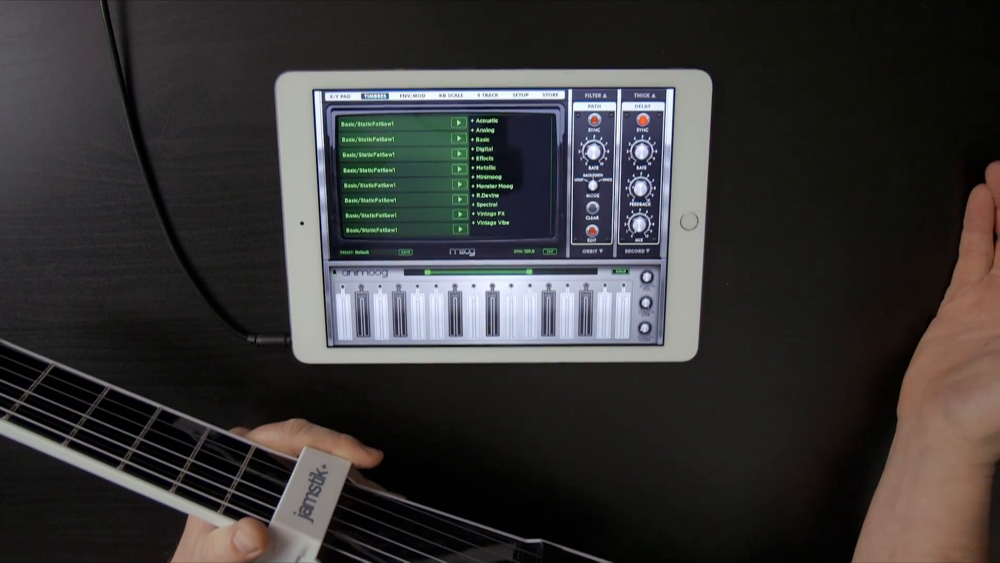
click(341, 96)
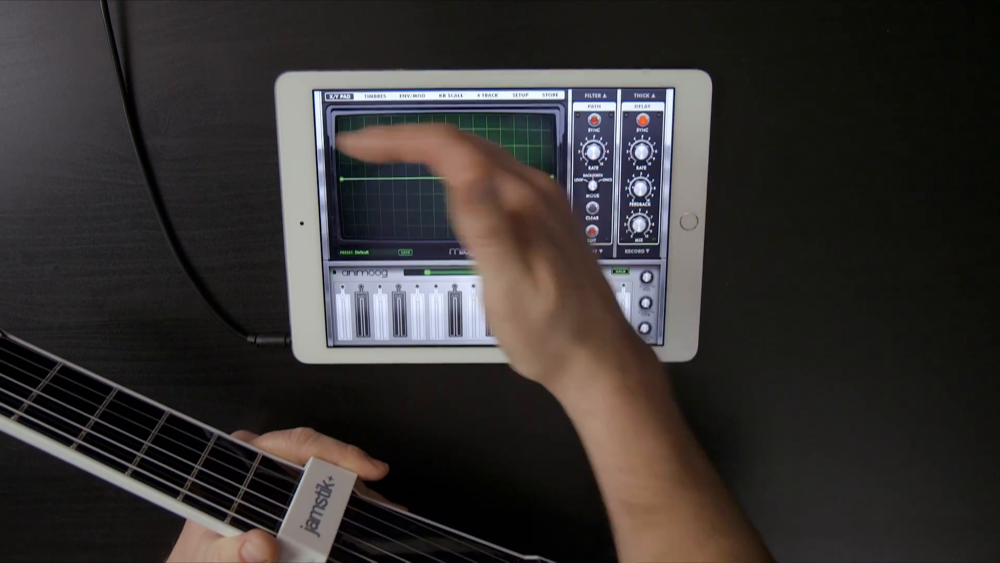
click(372, 94)
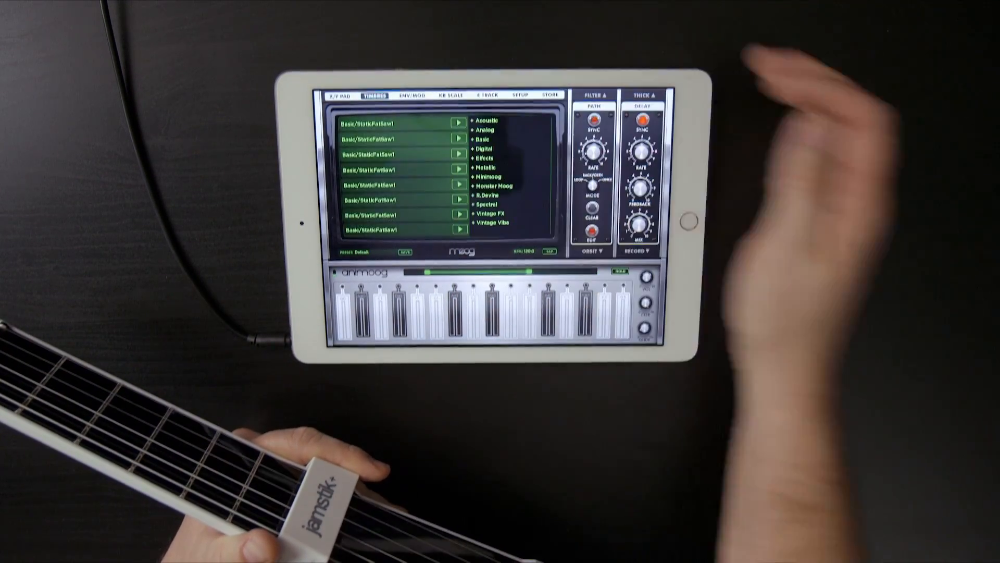
click(339, 96)
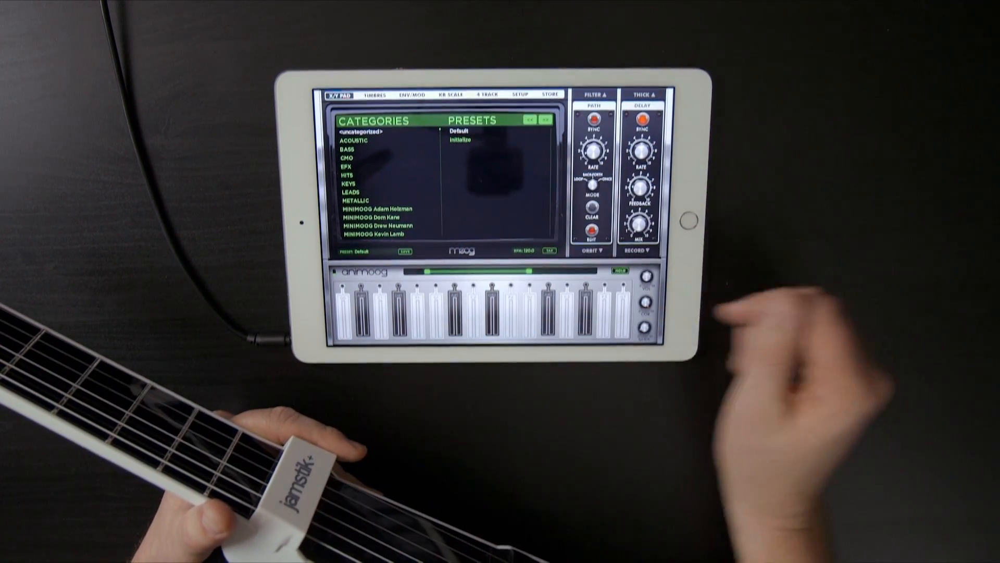
Step: Load a KEYS category preset in place of the Default sound
click(355, 141)
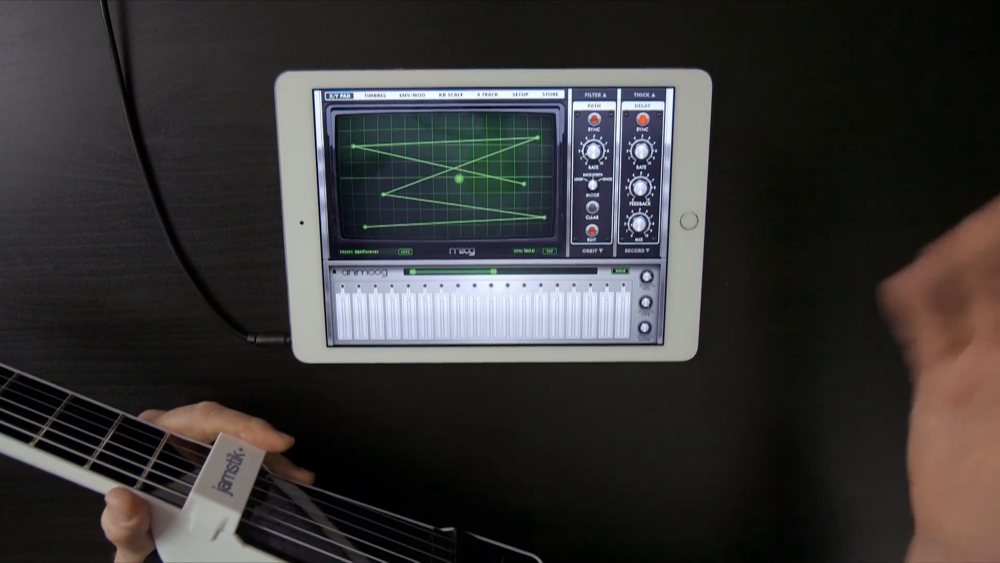
click(357, 251)
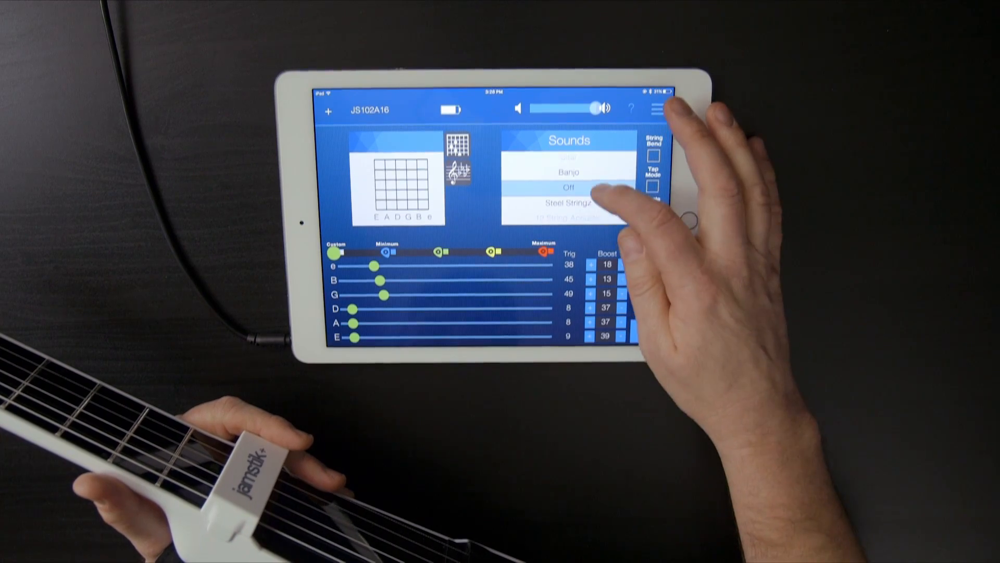
Step: Scroll the Jamstik+ Sounds wheel from Off to a guitar sound
scroll(down, 3)
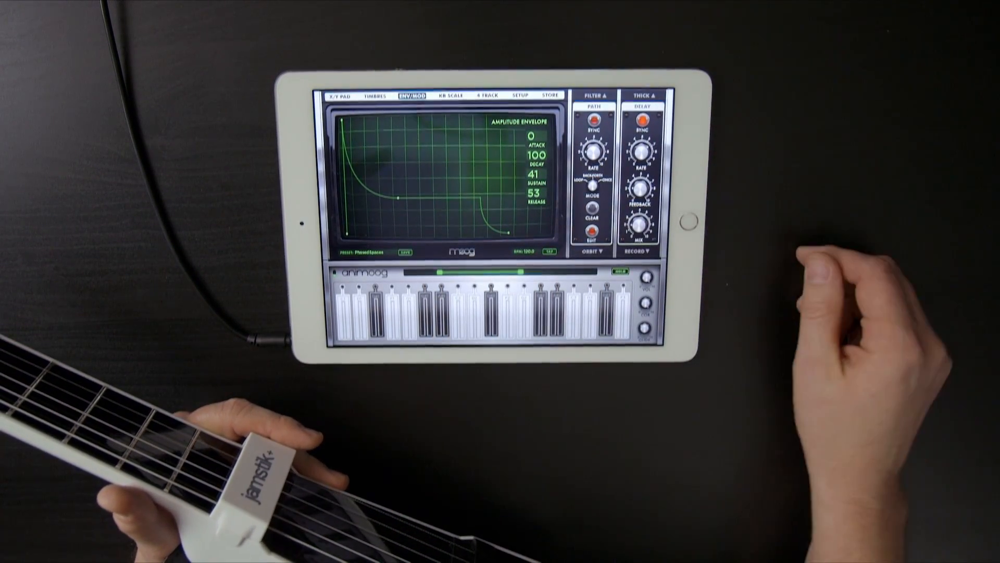
Step: Return from the shortened amplitude envelope to the X/Y pad view
click(339, 96)
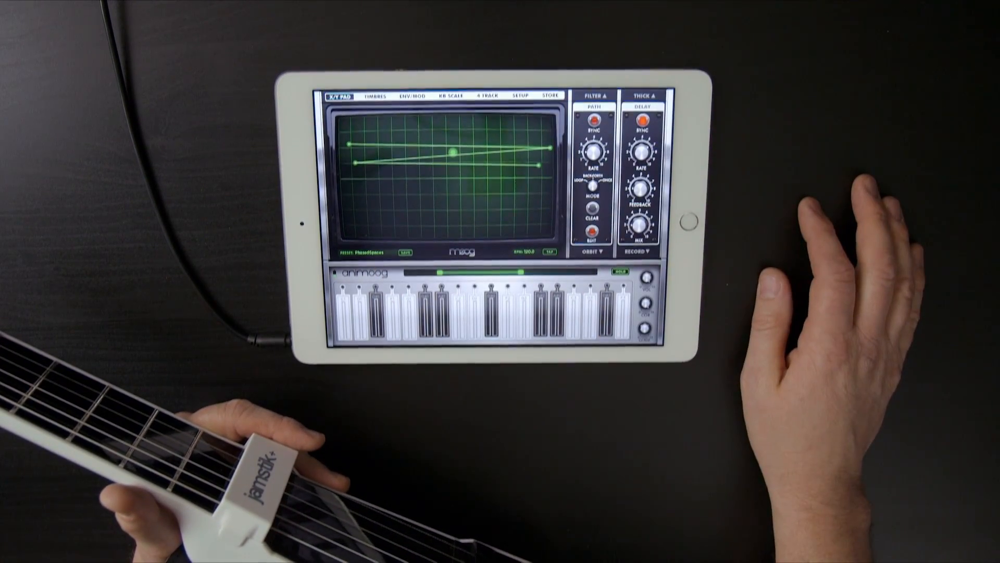